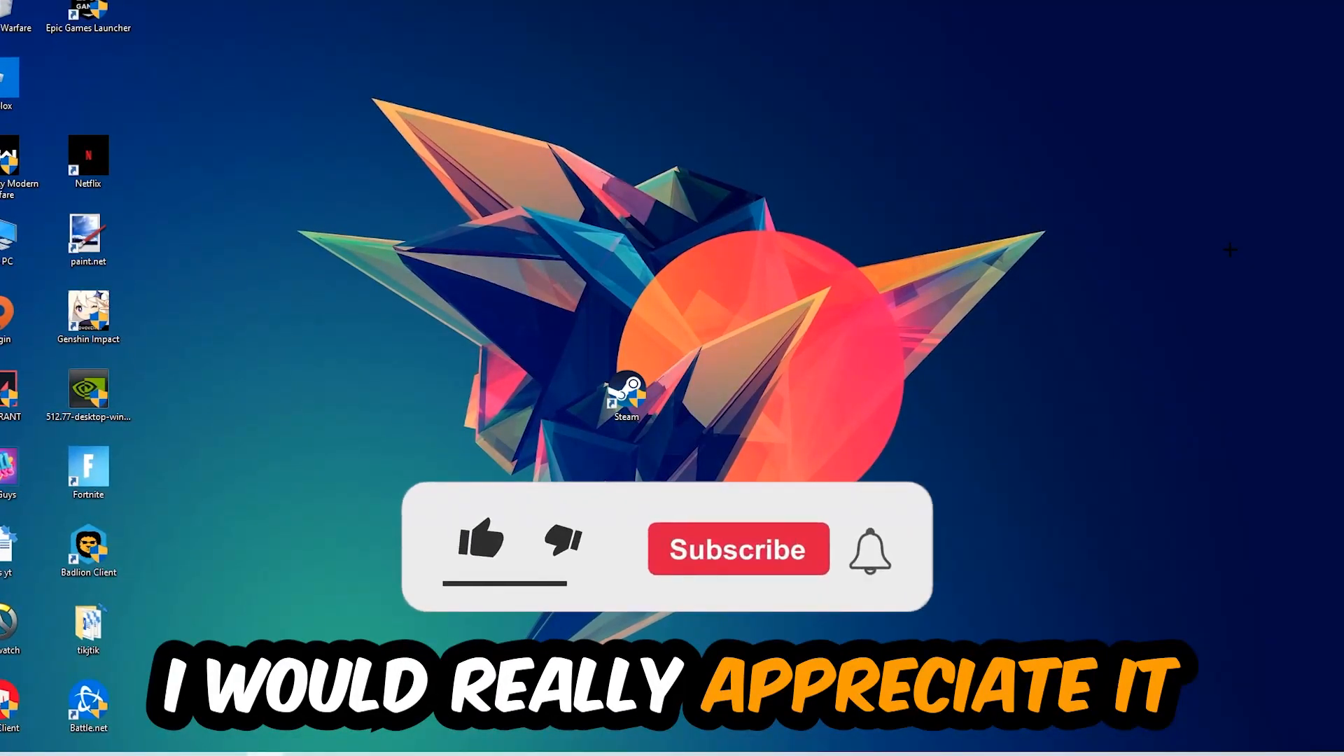
Step: Bring up the taskbar's shortcut menu with the Task Manager option
left_click(480, 541)
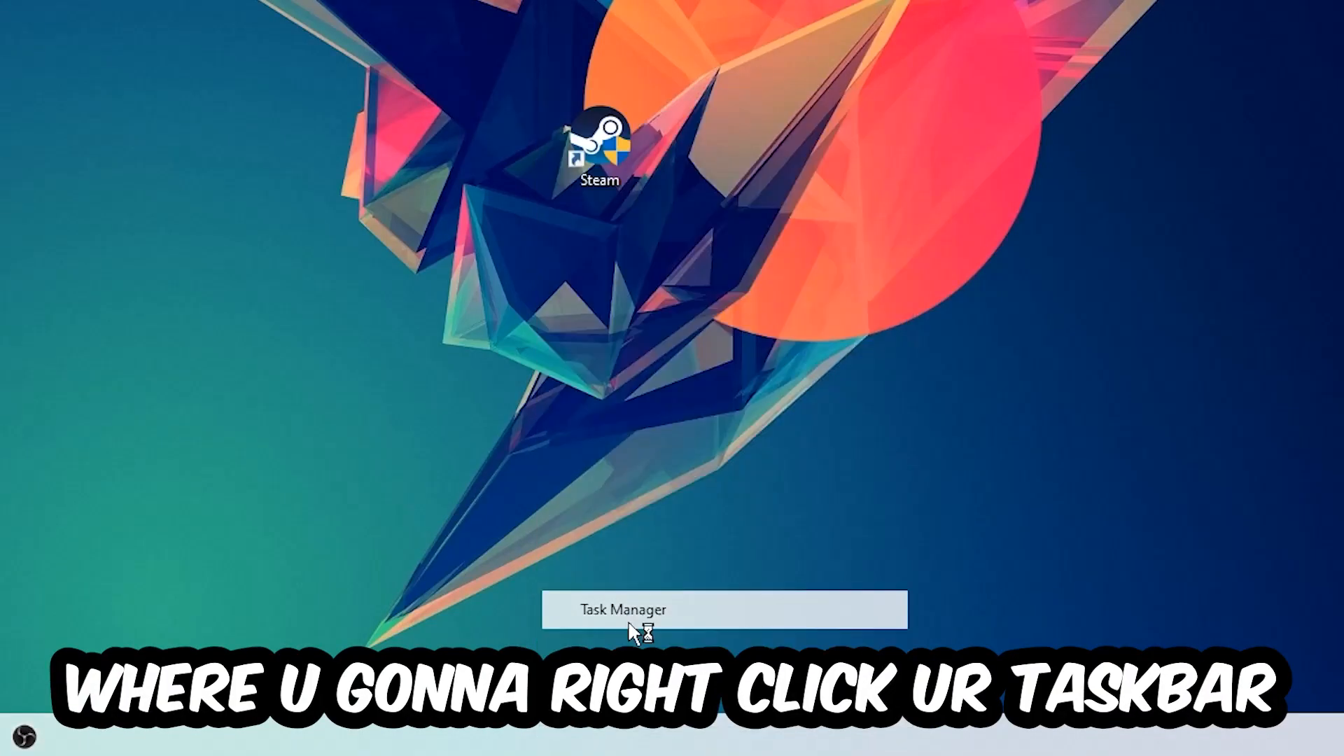
Step: Launch Task Manager, review the running processes, and close it
left_click(619, 610)
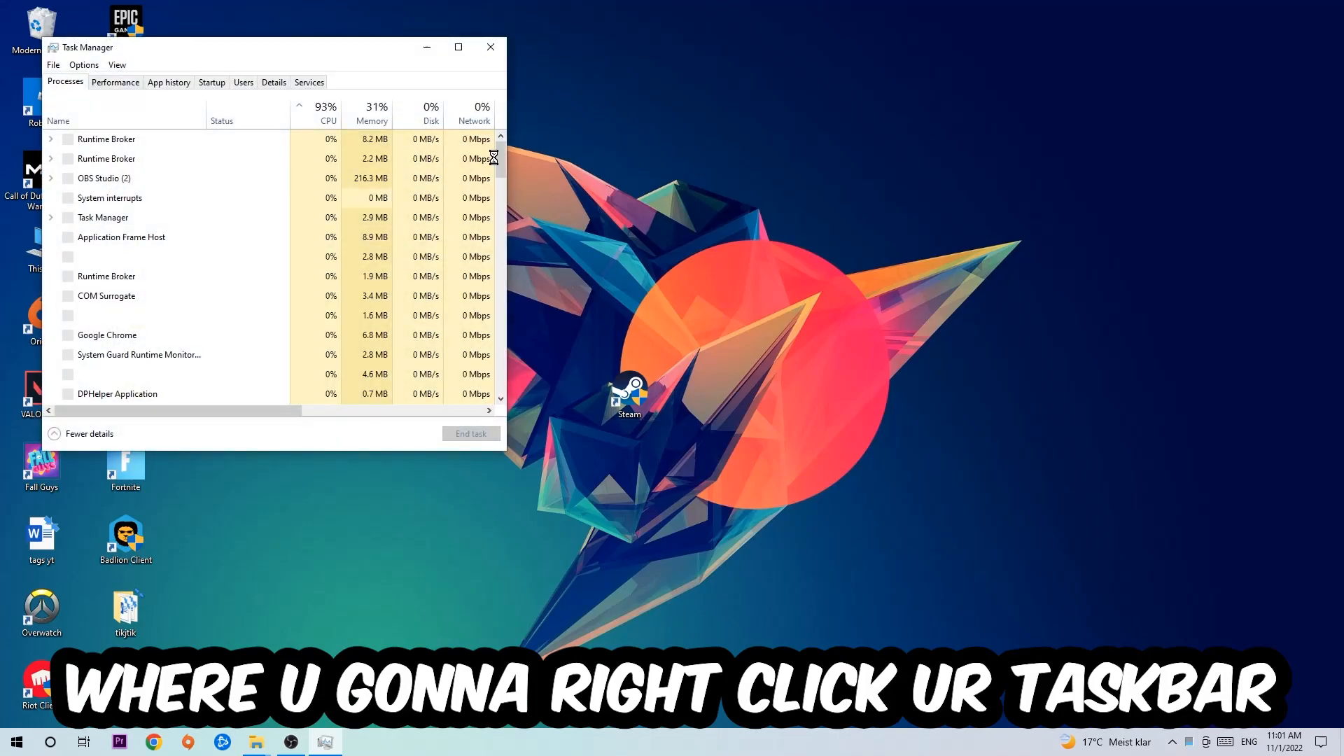
left_click(458, 47)
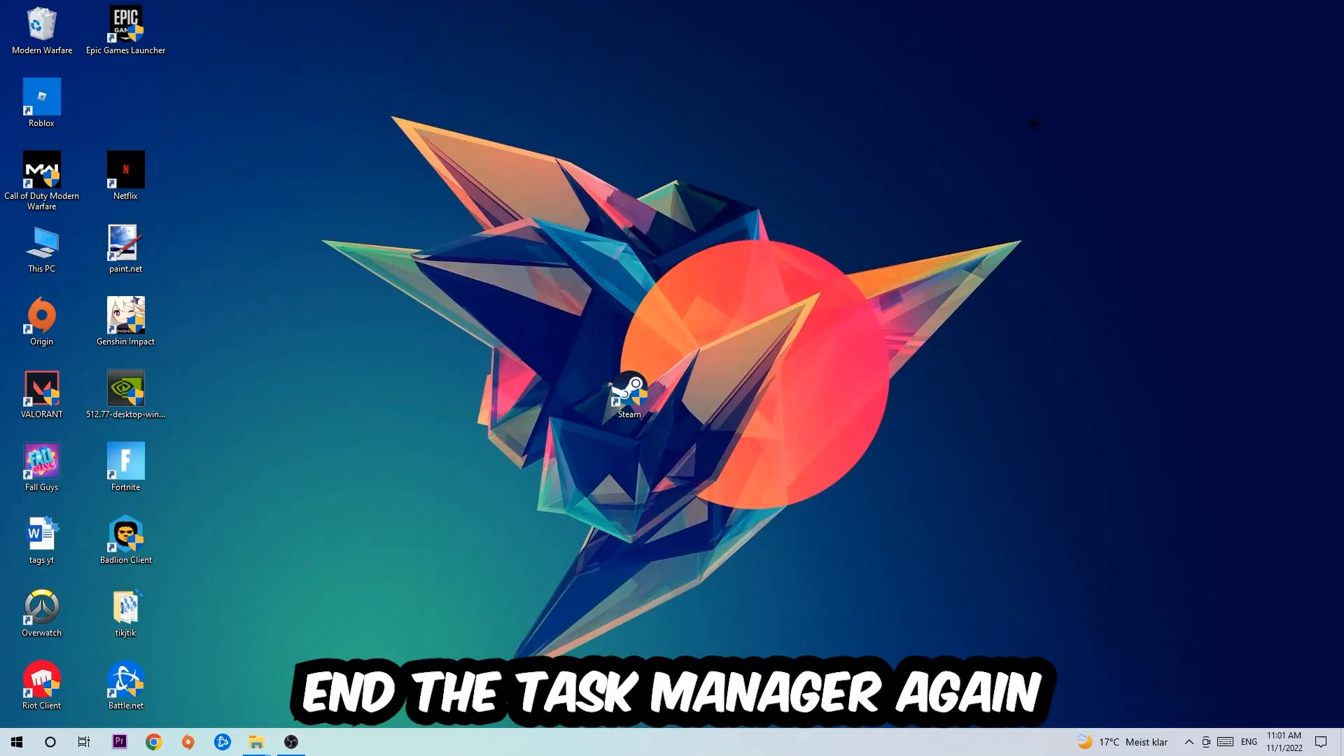
mouse_move(681, 278)
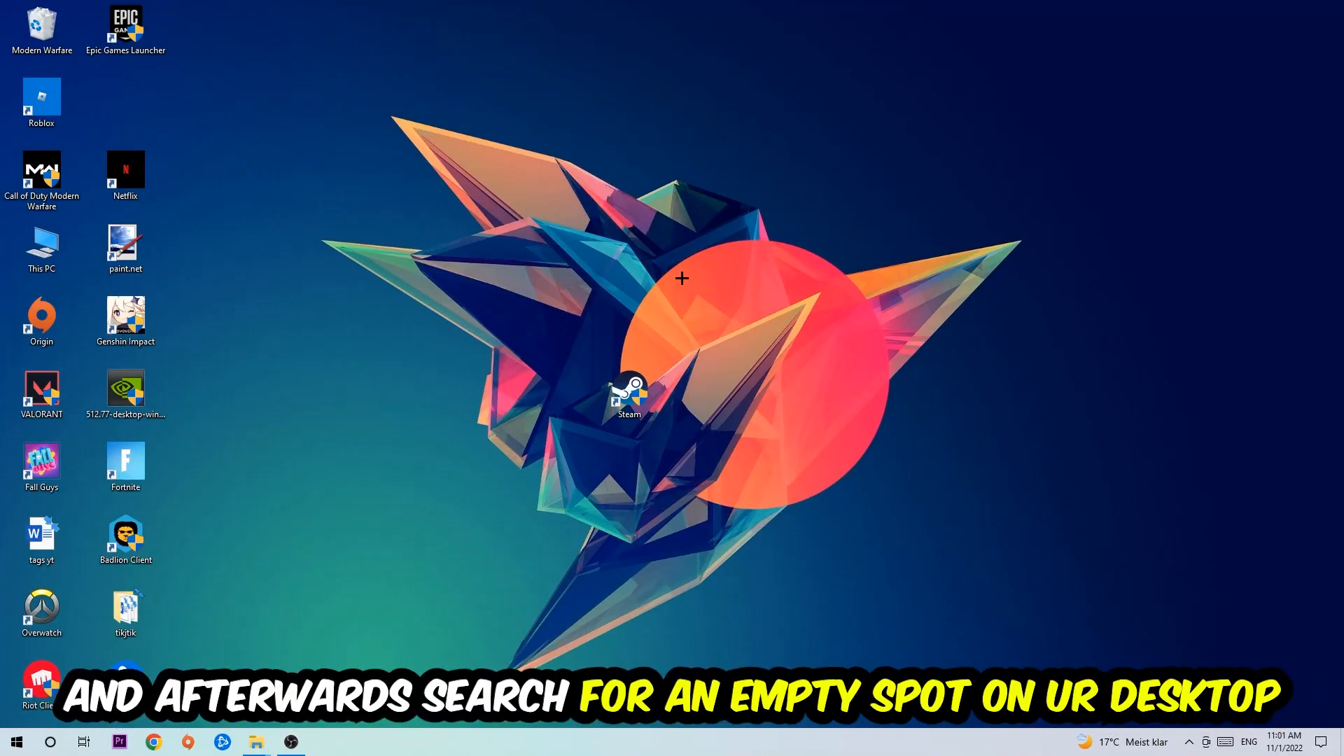
mouse_move(868, 190)
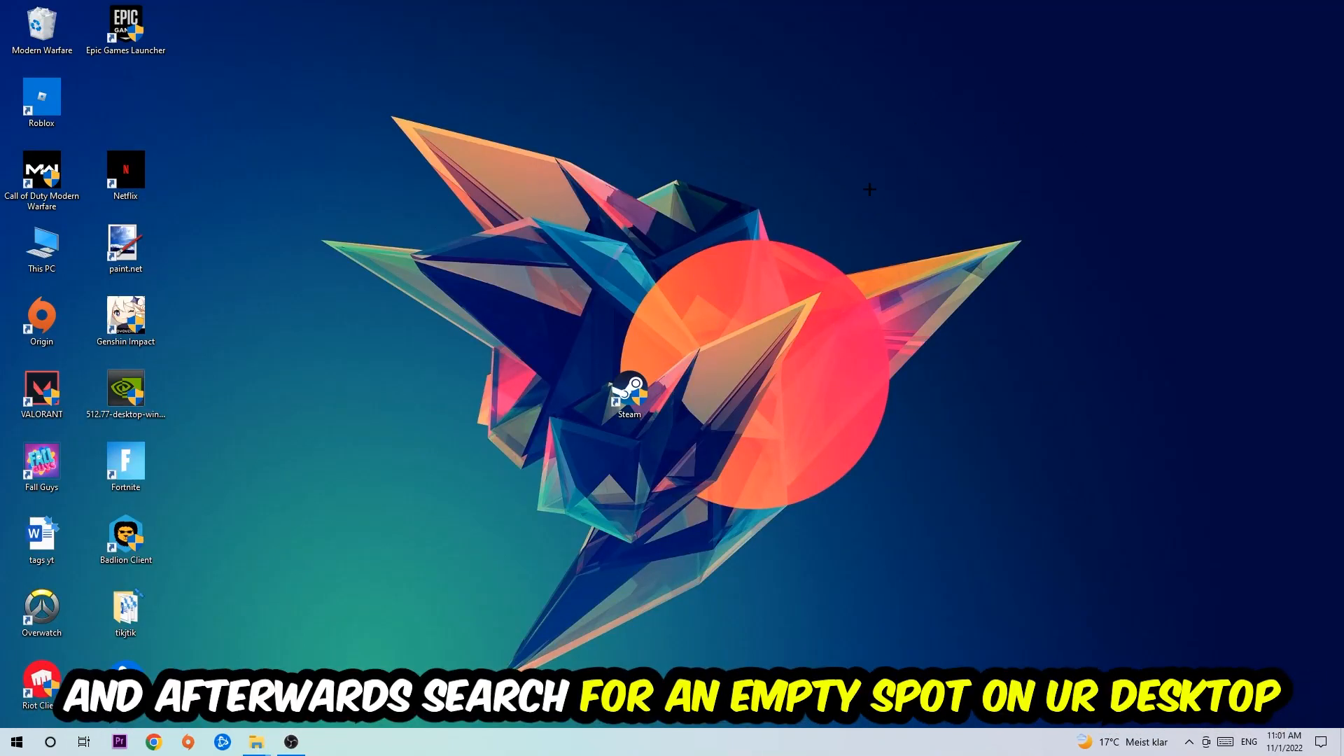
Step: Open Display settings from the desktop's right-click menu
right_click(868, 190)
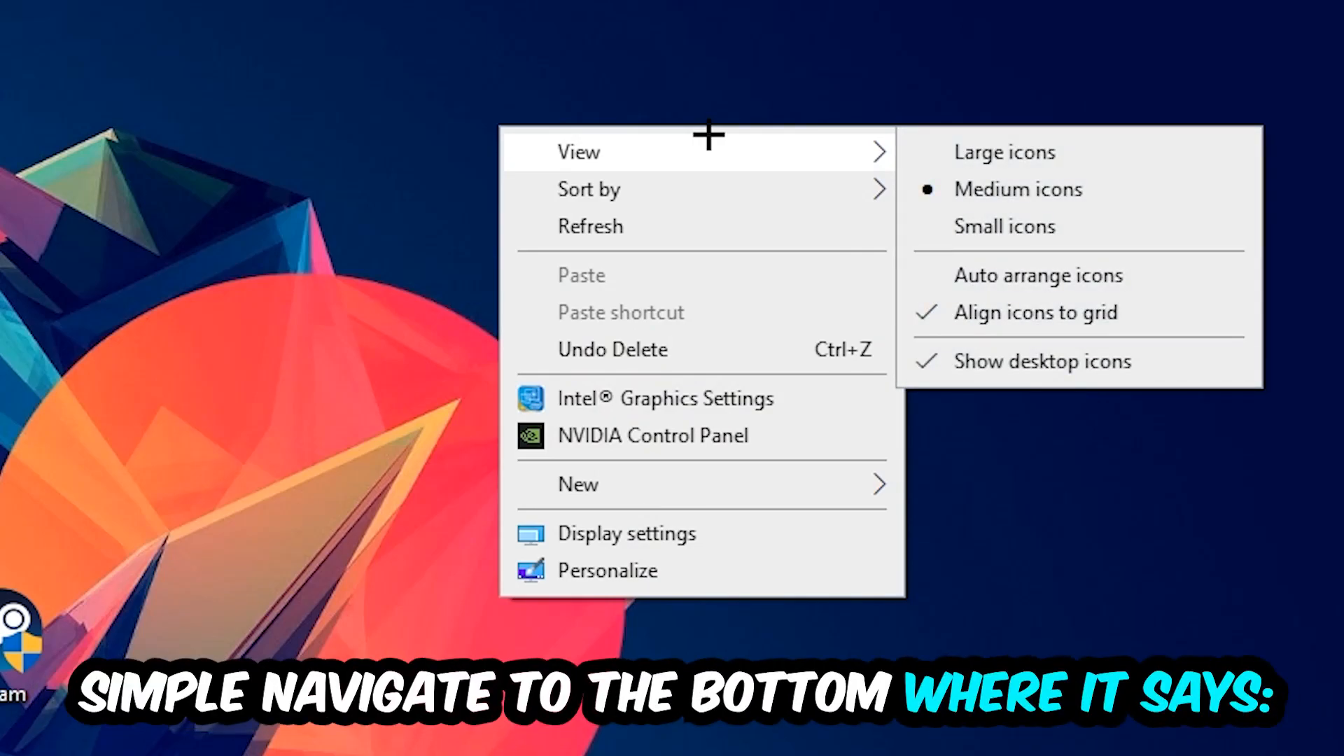
mouse_move(681, 532)
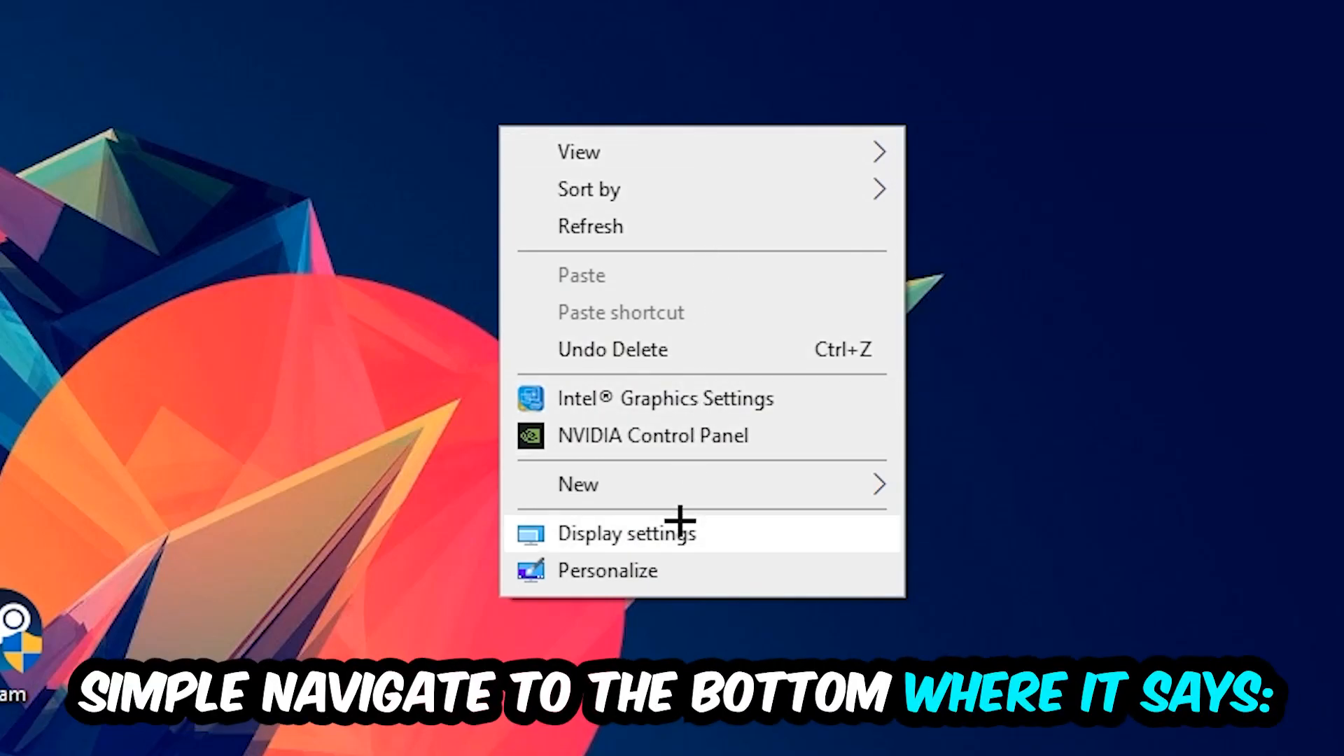
left_click(626, 532)
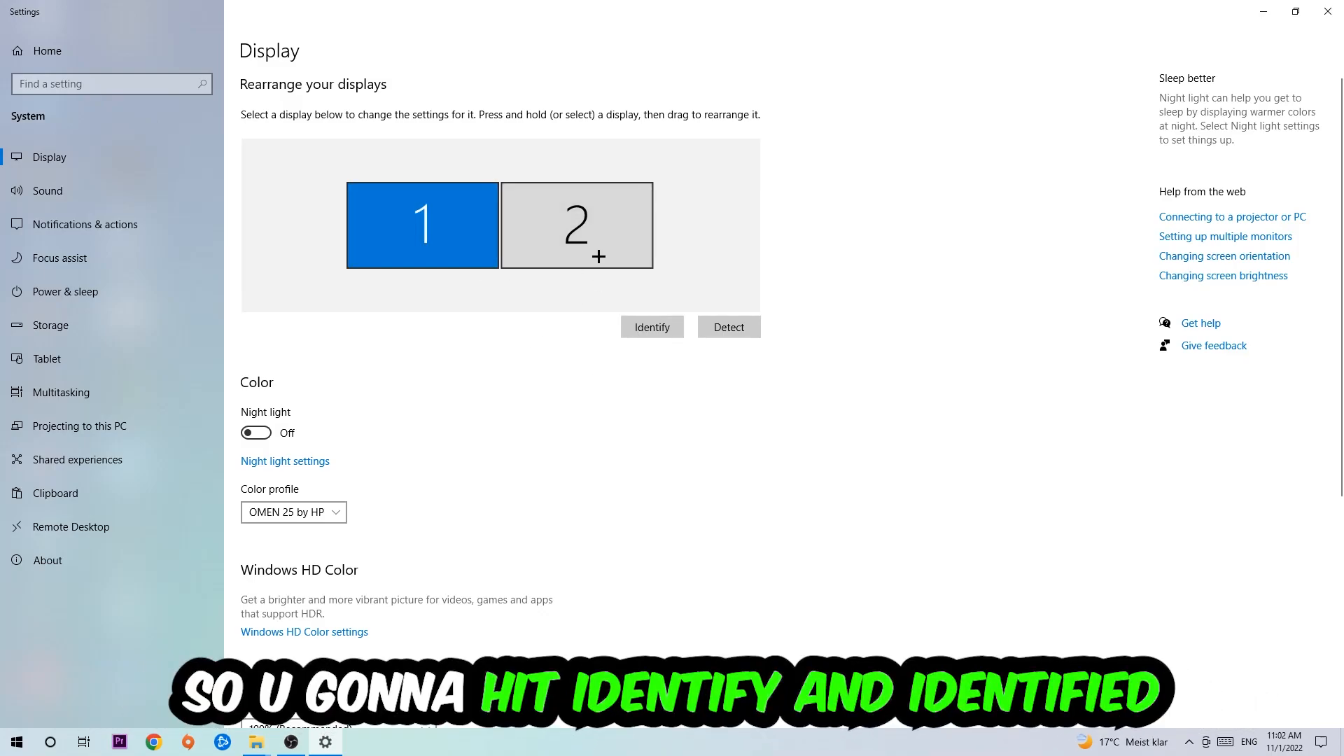
Step: Keep 100% scale and set the display resolution to 1920 × 1080
scroll("down", 3)
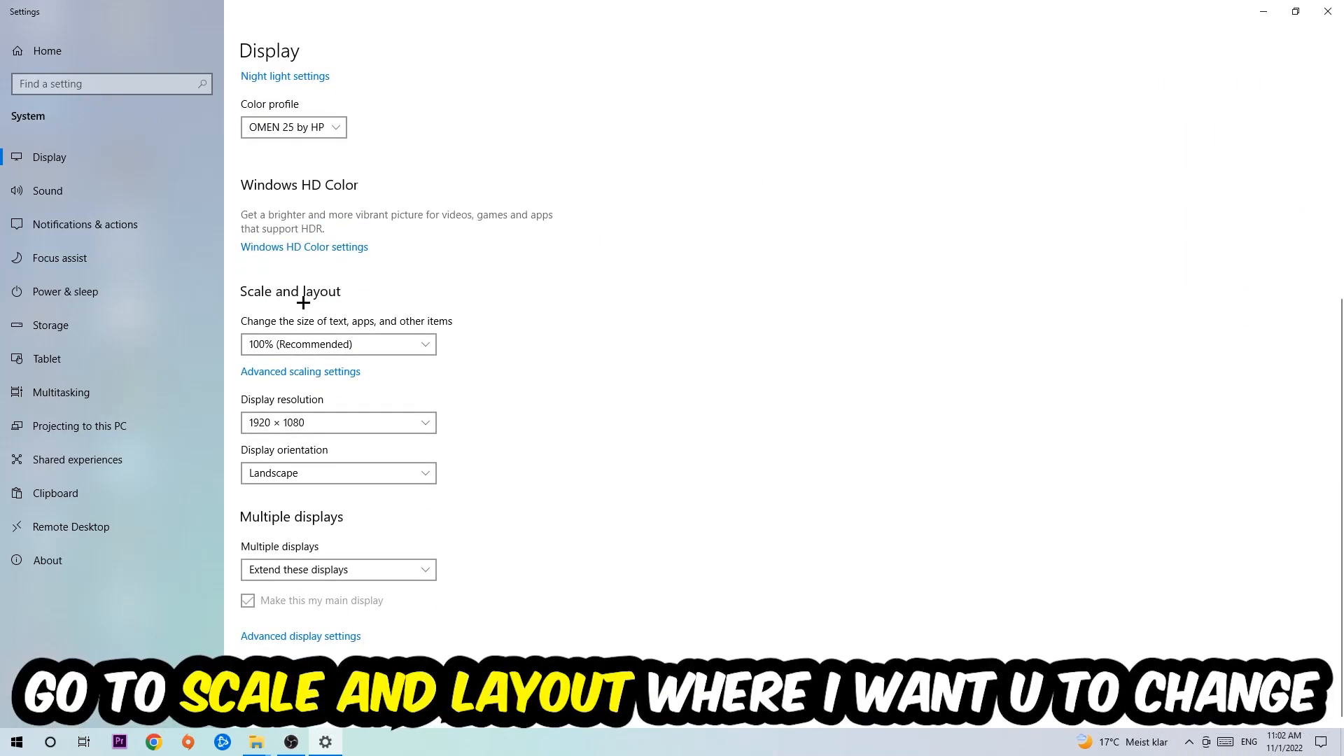
left_click(337, 344)
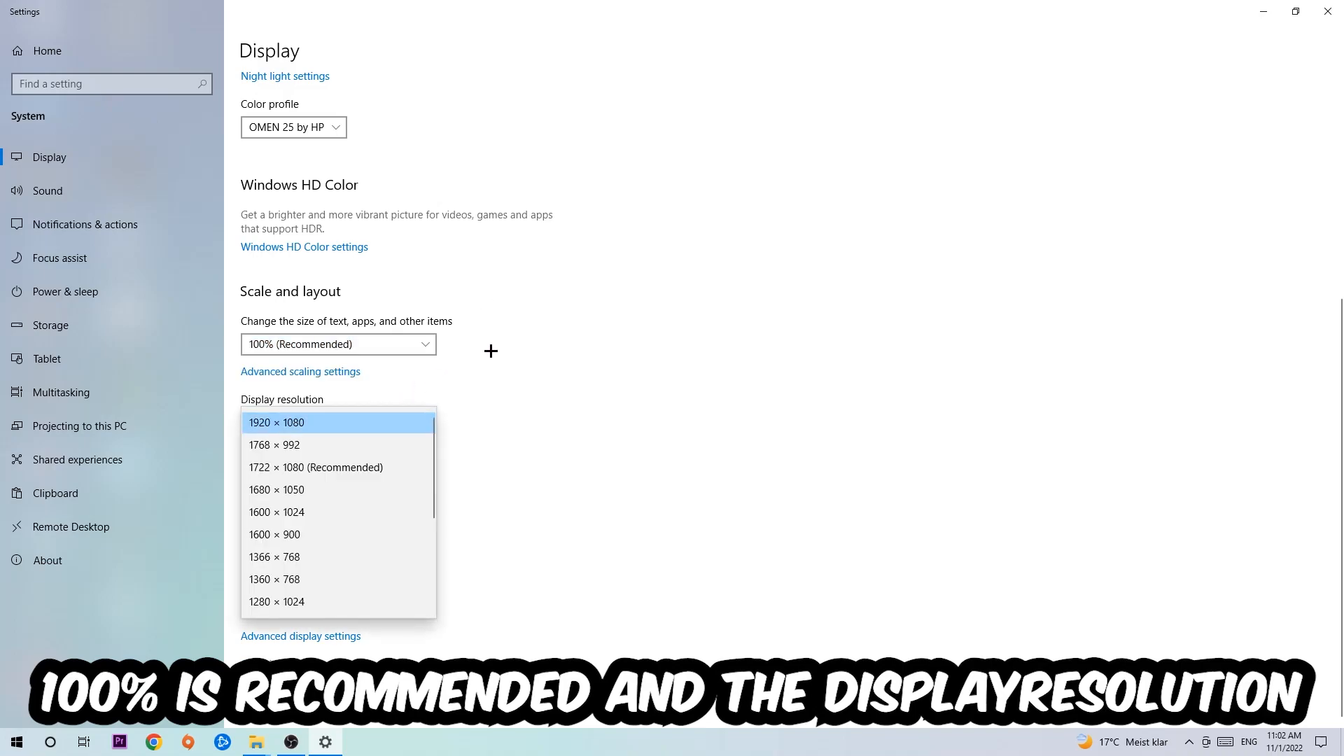
left_click(275, 421)
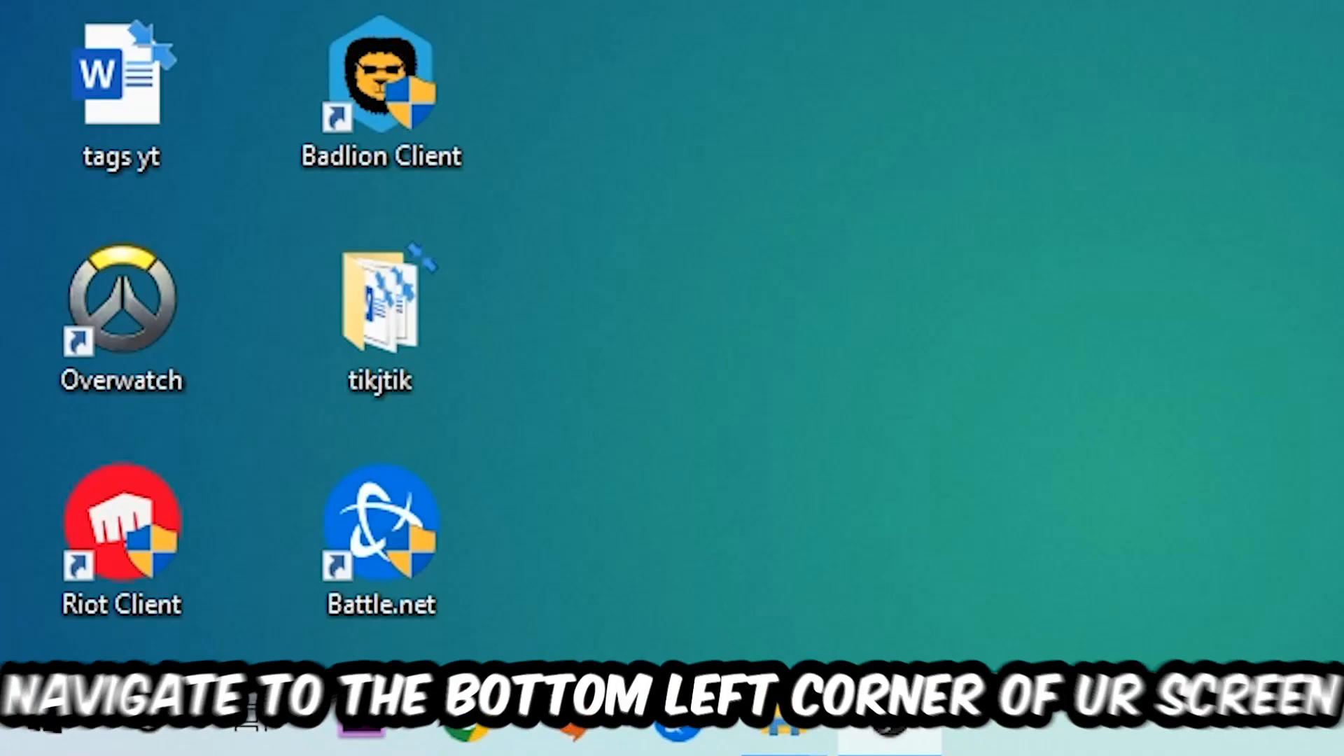
Step: Open Update & Security settings and drag the NVIDIA driver installer to the desktop centre
left_click(35, 716)
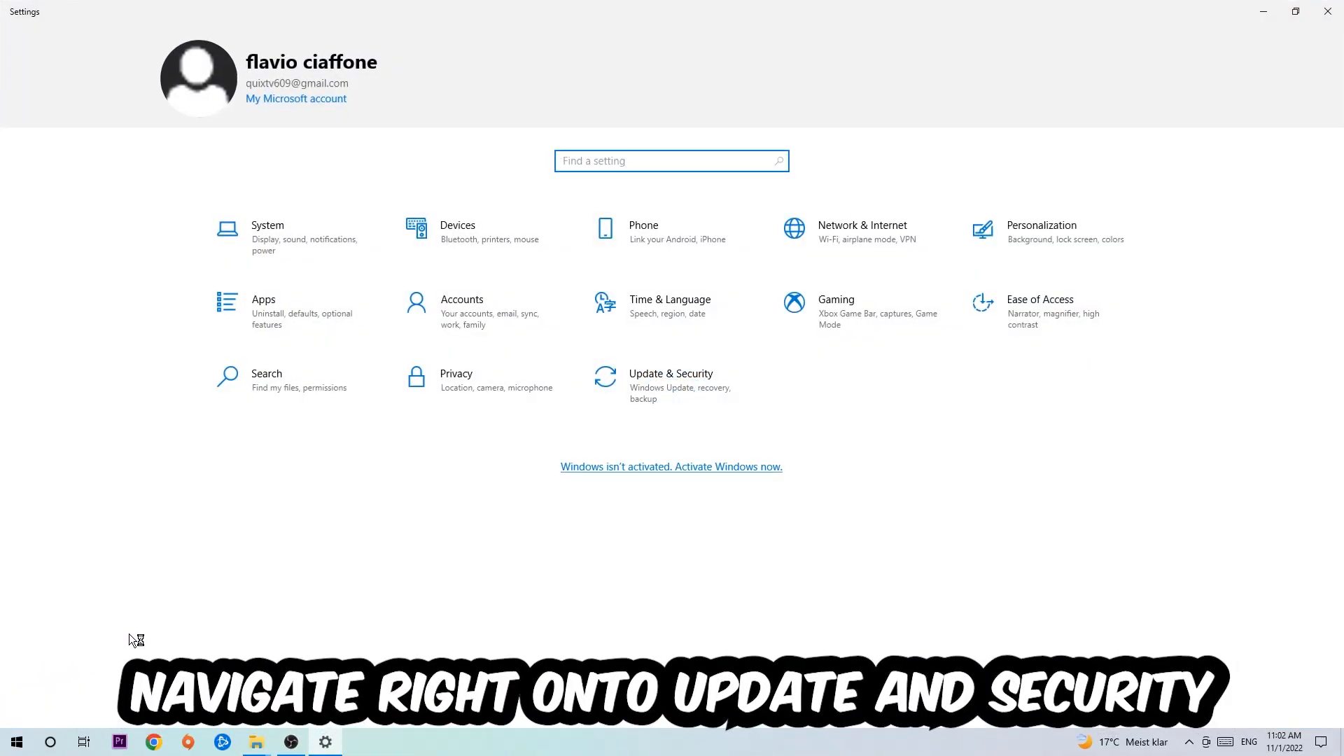
left_click(670, 381)
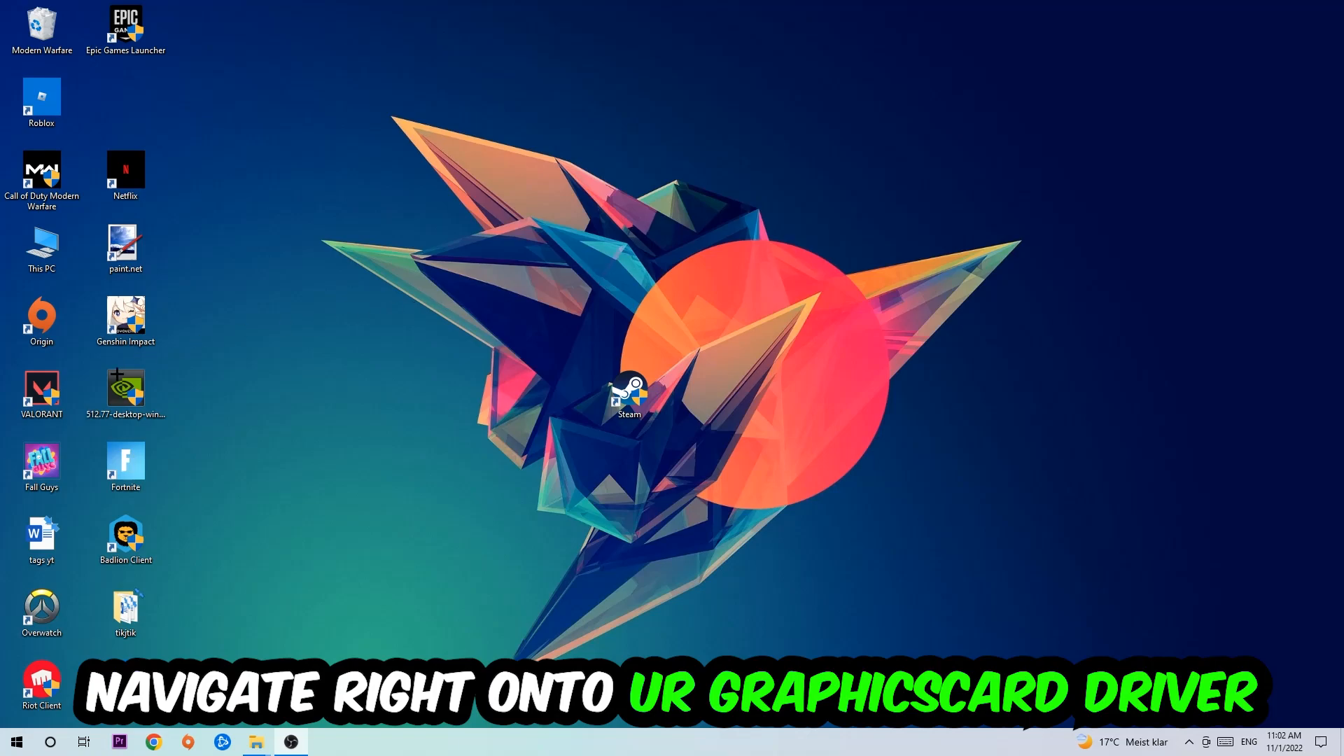
left_click_drag(125, 390, 712, 257)
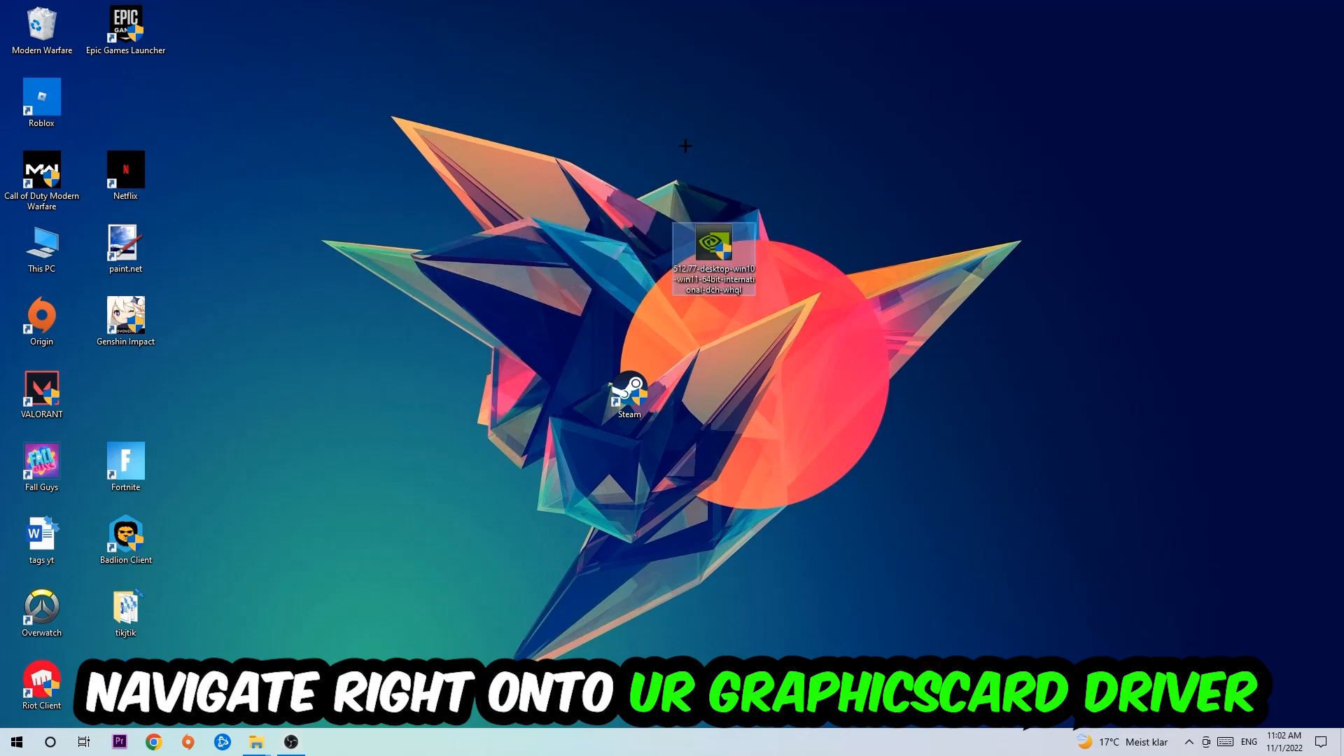